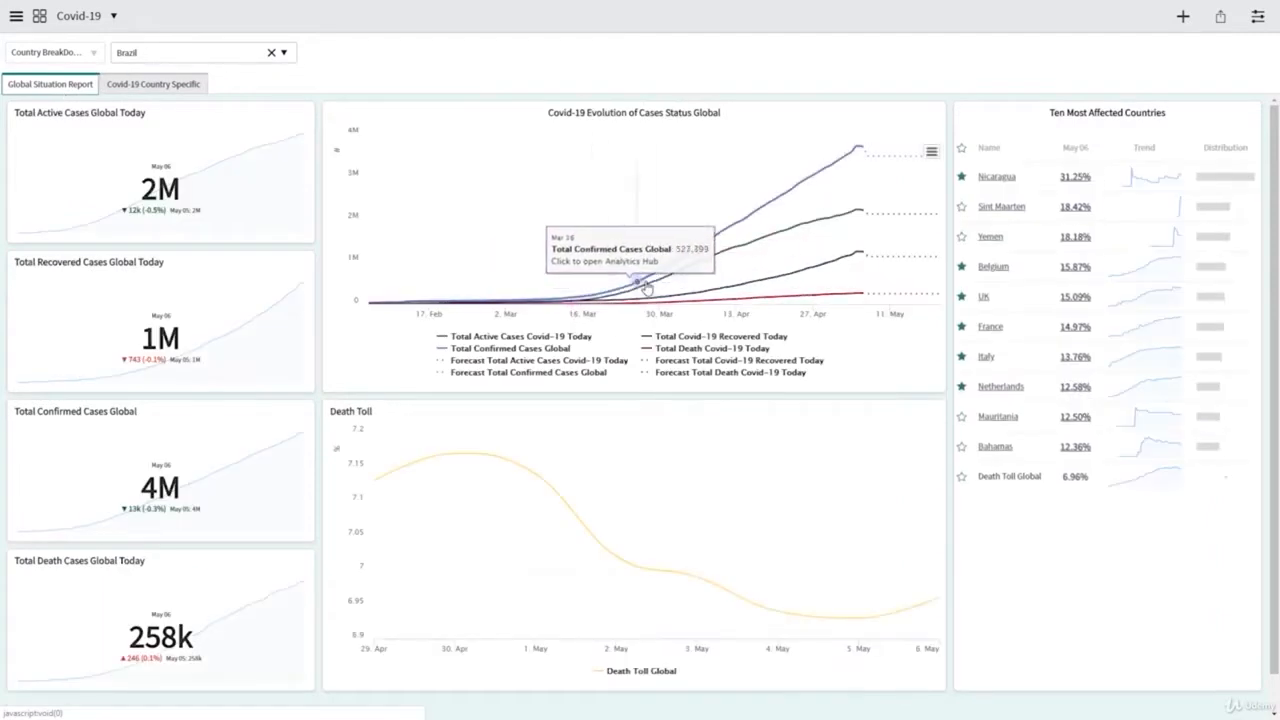
{"action": "mouse_move", "coordinate": [856, 292]}
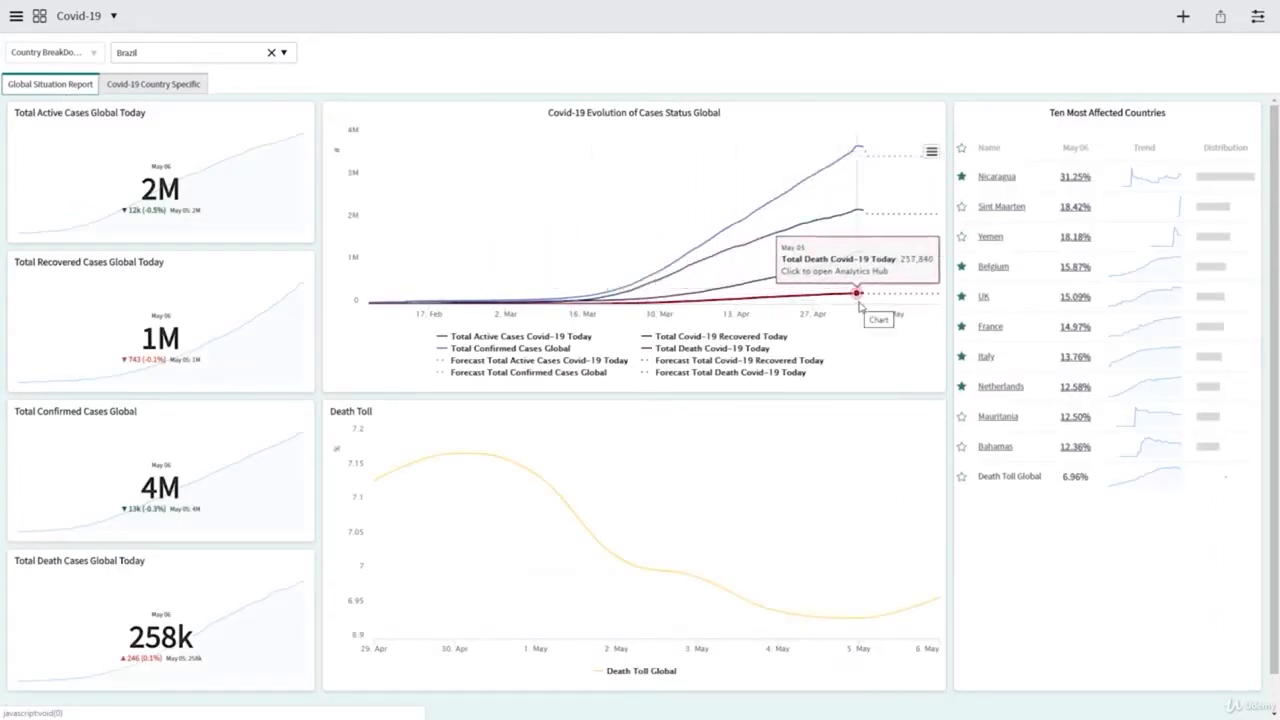
View the Covid-19 Country Specific dashboard tab, then go to the Breakdown Sources list
{"action": "left_click", "coordinate": [152, 84]}
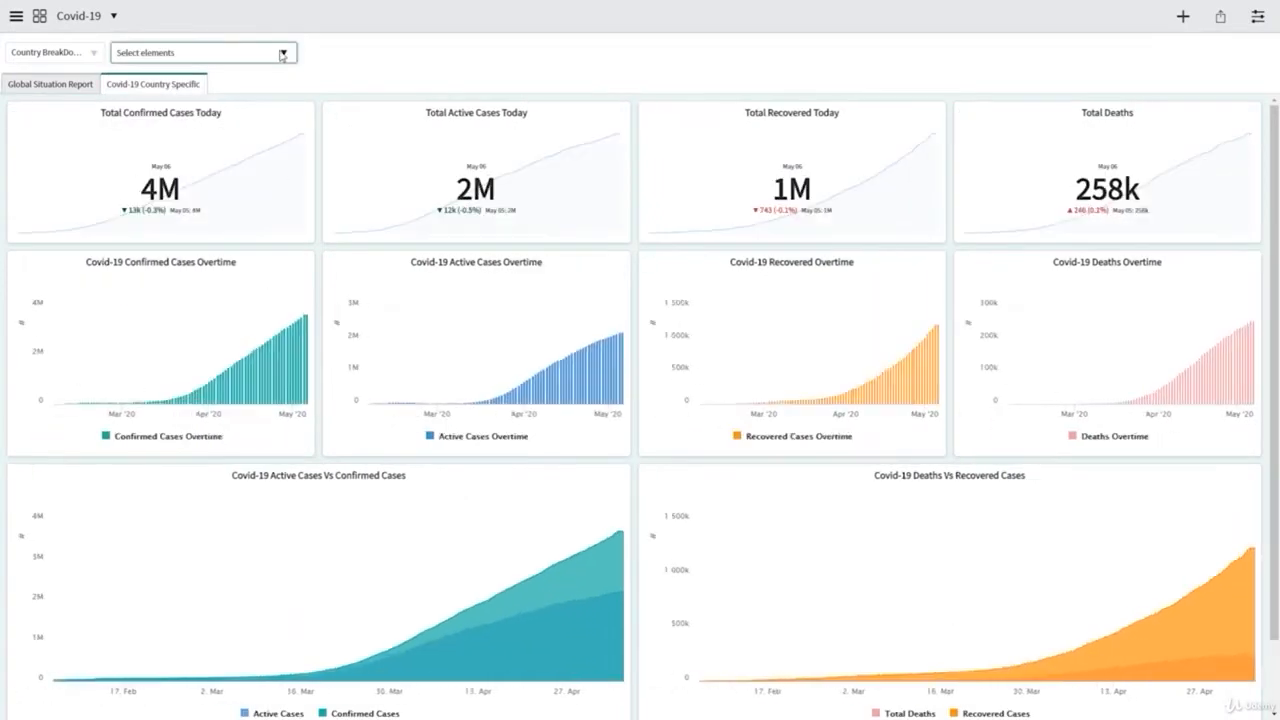
{"action": "left_click", "coordinate": [196, 52]}
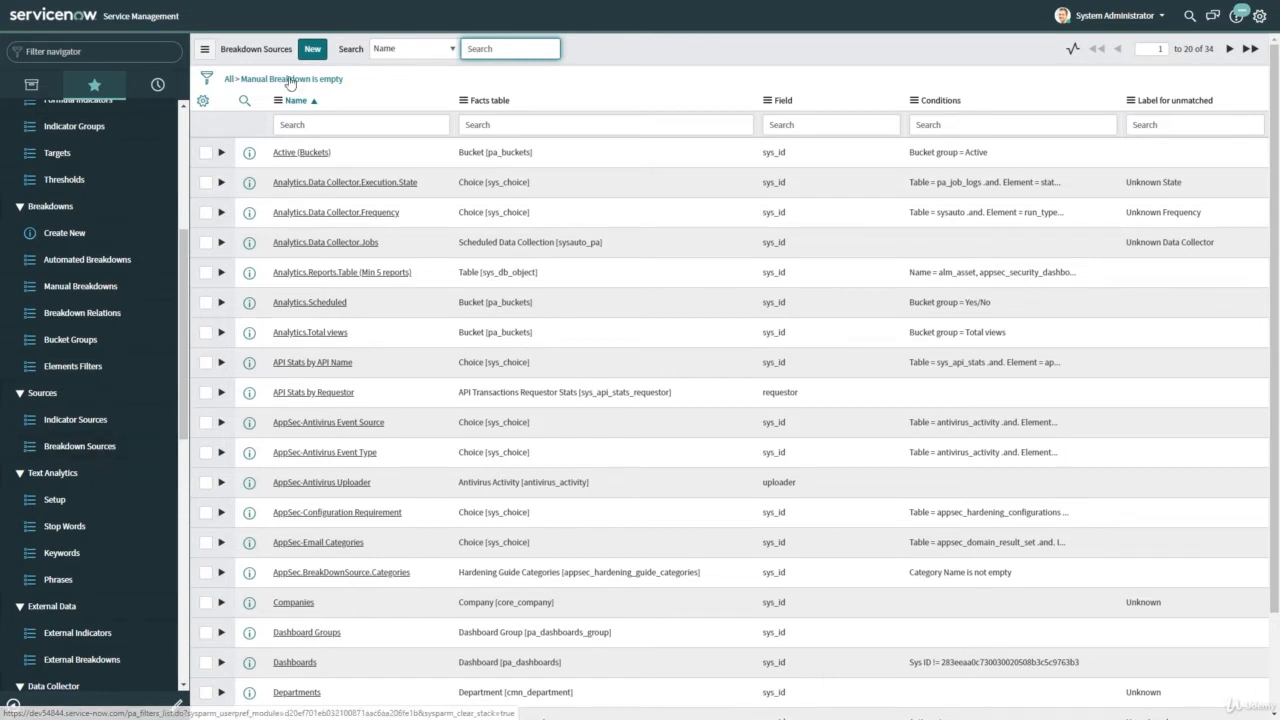
Create a new breakdown source named Country Breakdown Source on the Country [core_country] facts table
{"action": "left_click", "coordinate": [312, 48]}
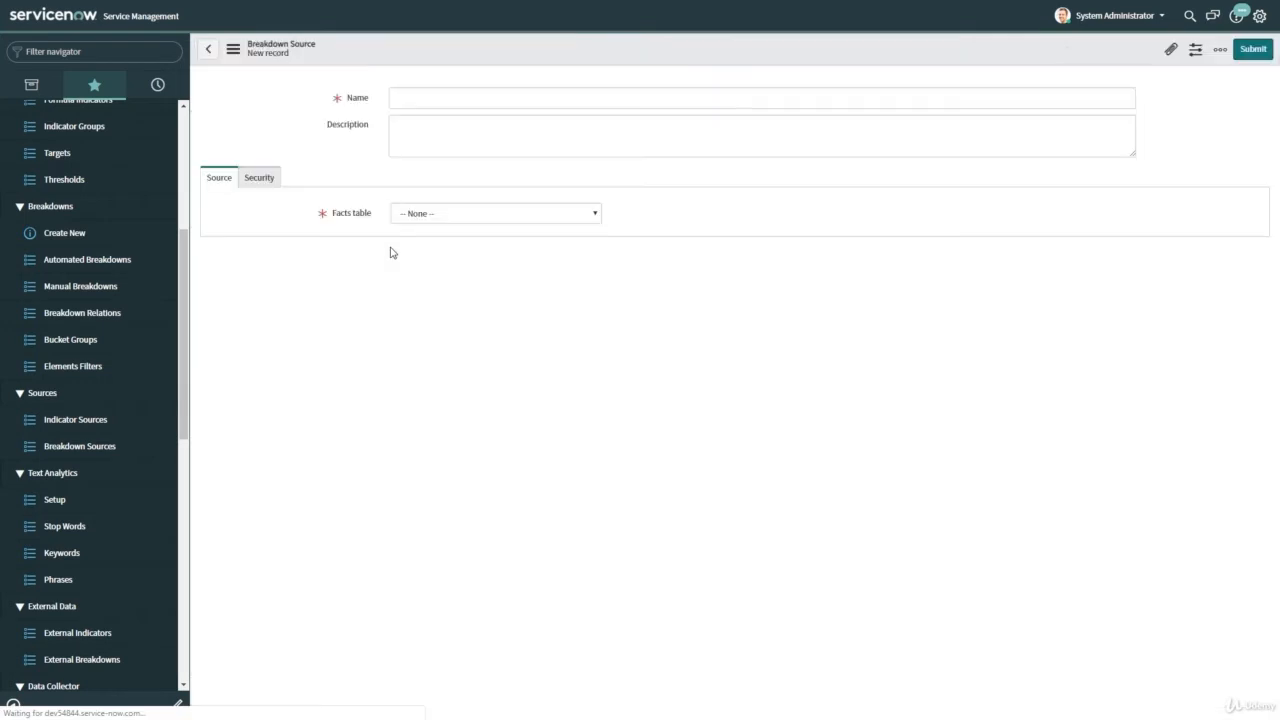
{"action": "left_click", "coordinate": [762, 96]}
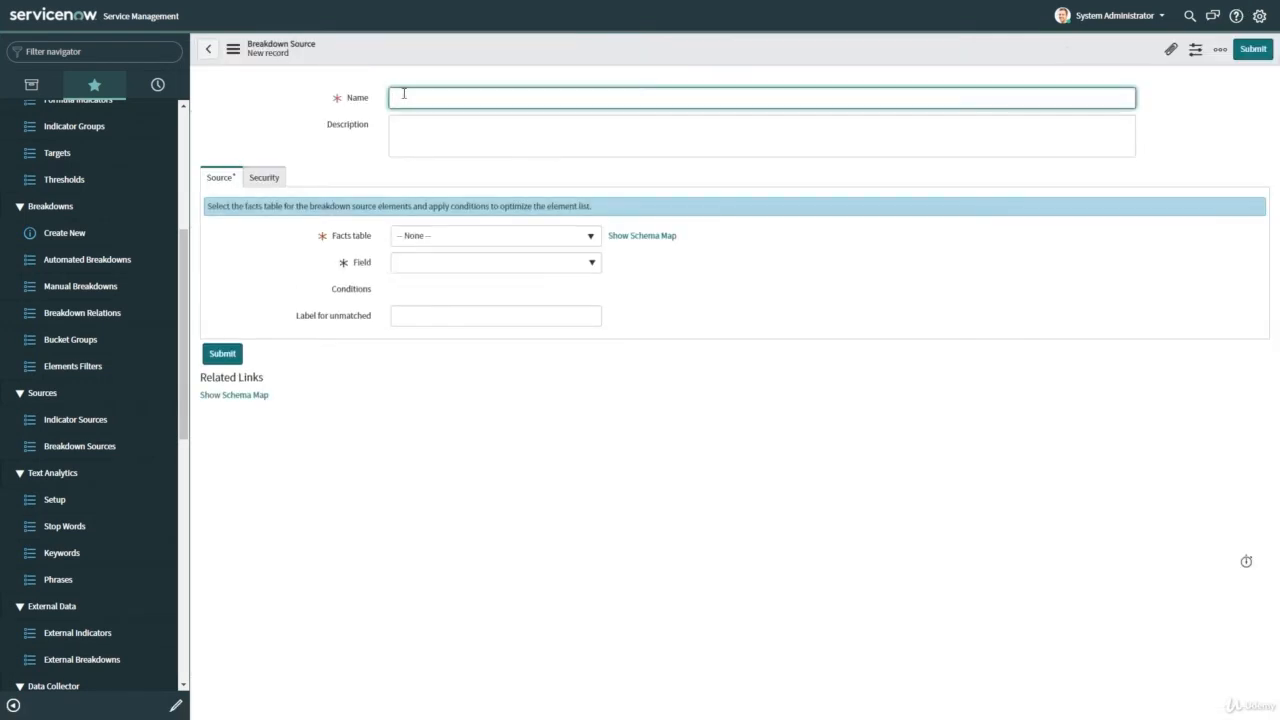
{"action": "type", "text": "Country Breakdown Source"}
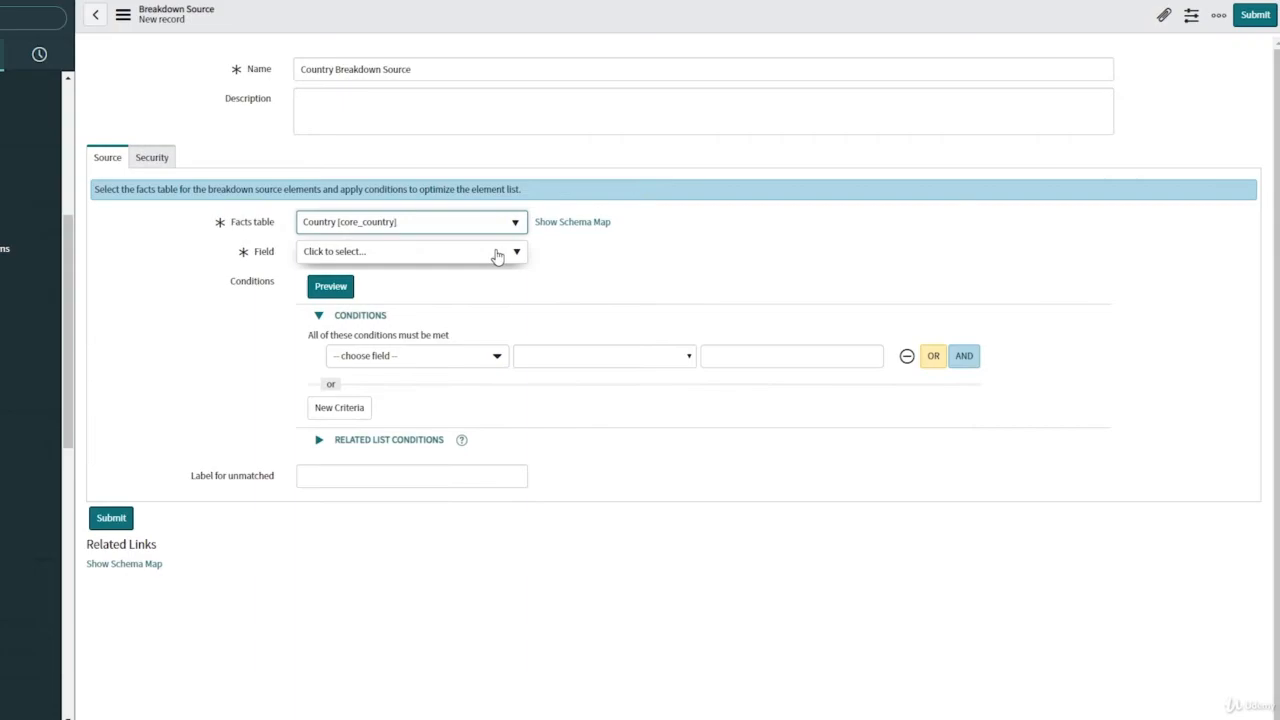
Key the source on Sys ID, require related Covid 19 Cases Total Confirmed greater than 0, and submit it
{"action": "left_click", "coordinate": [410, 252]}
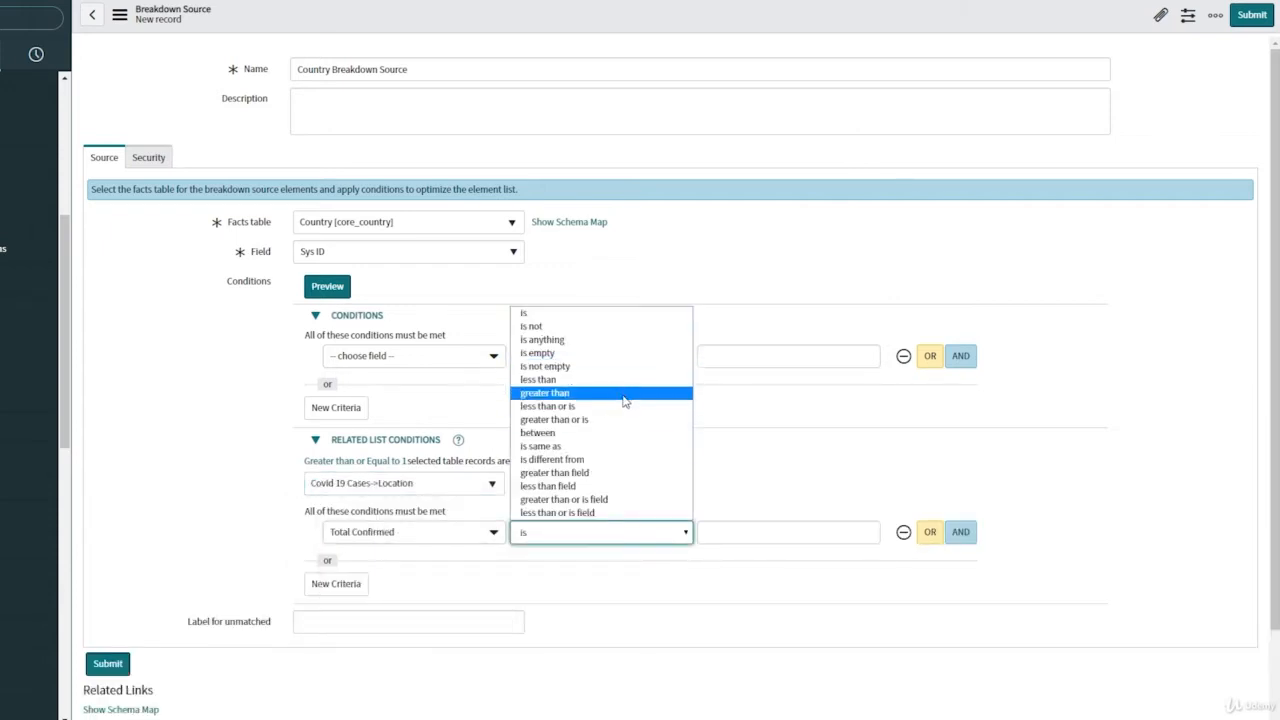
{"action": "left_click", "coordinate": [544, 392]}
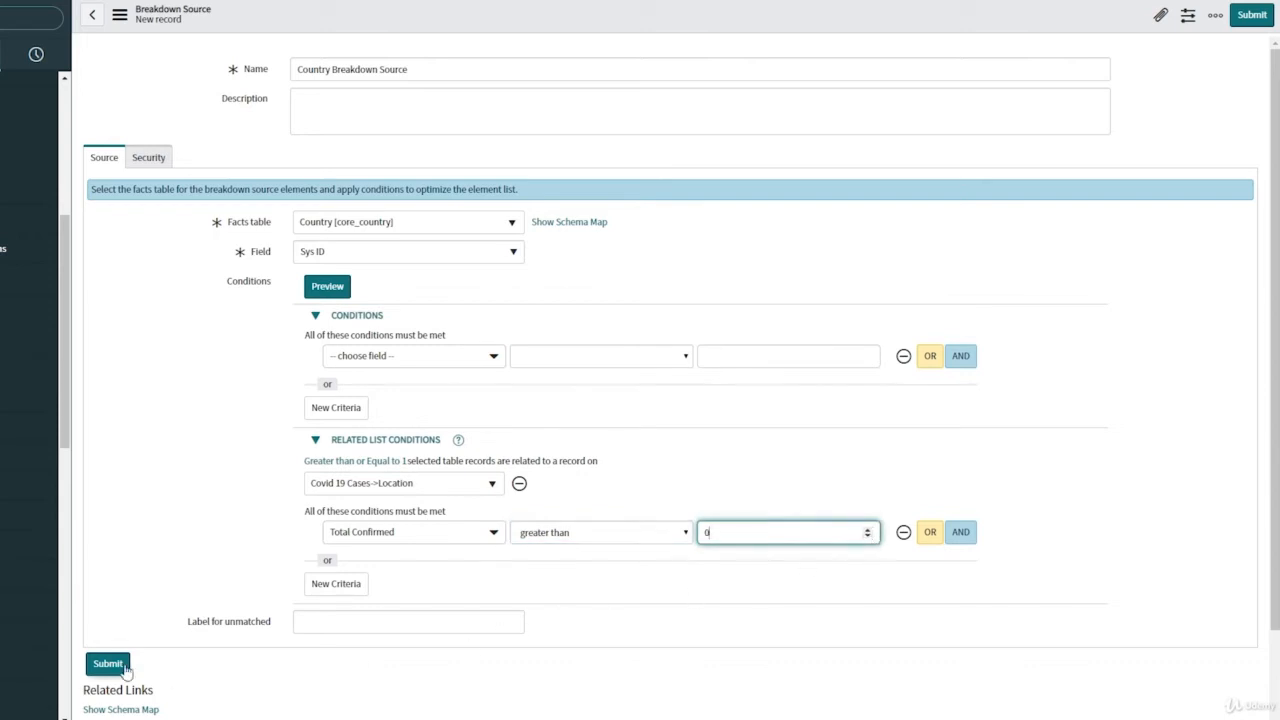
{"action": "left_click", "coordinate": [108, 664]}
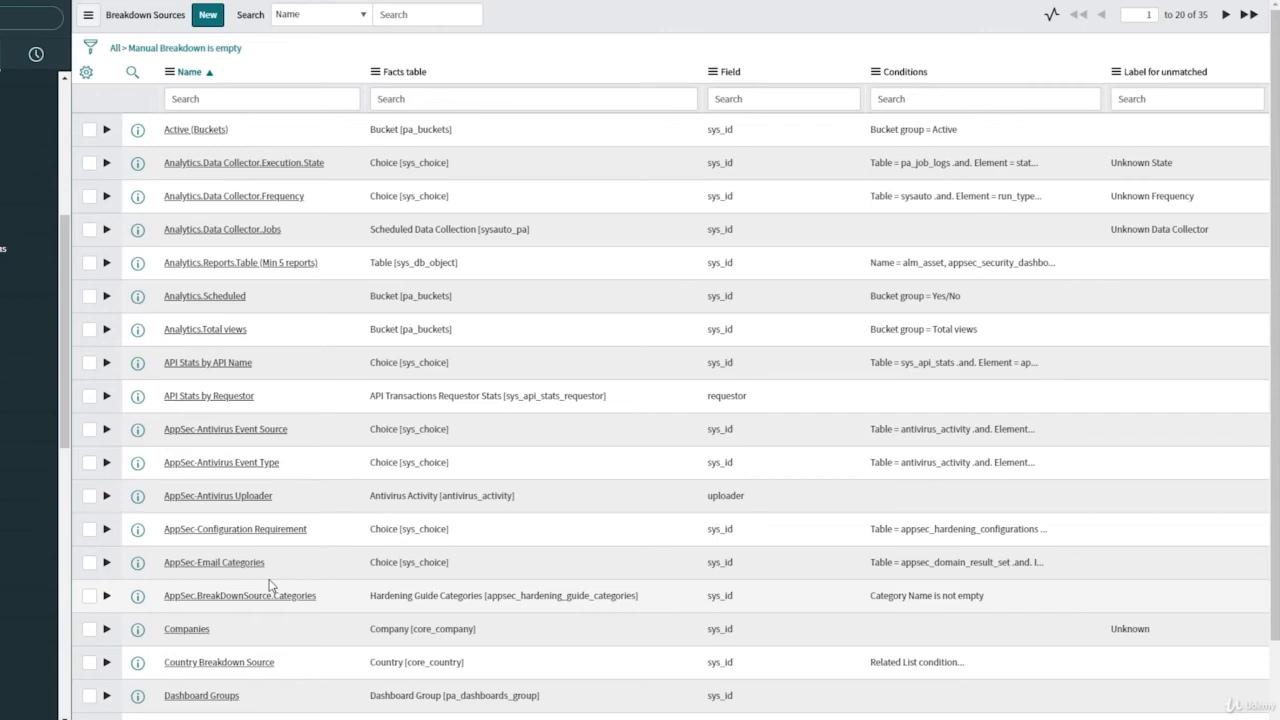
Create automated breakdown Country using Country Breakdown Source, submit it and reopen its record
{"action": "left_click", "coordinate": [88, 260]}
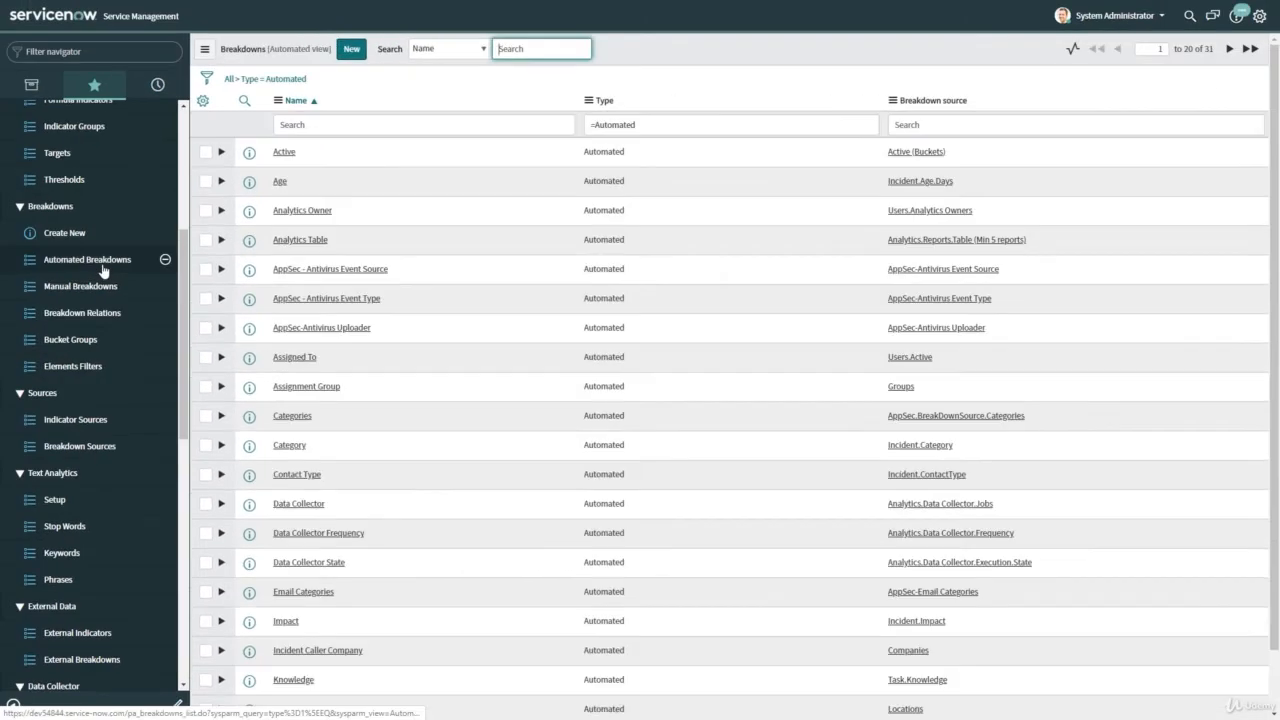
{"action": "left_click", "coordinate": [352, 48]}
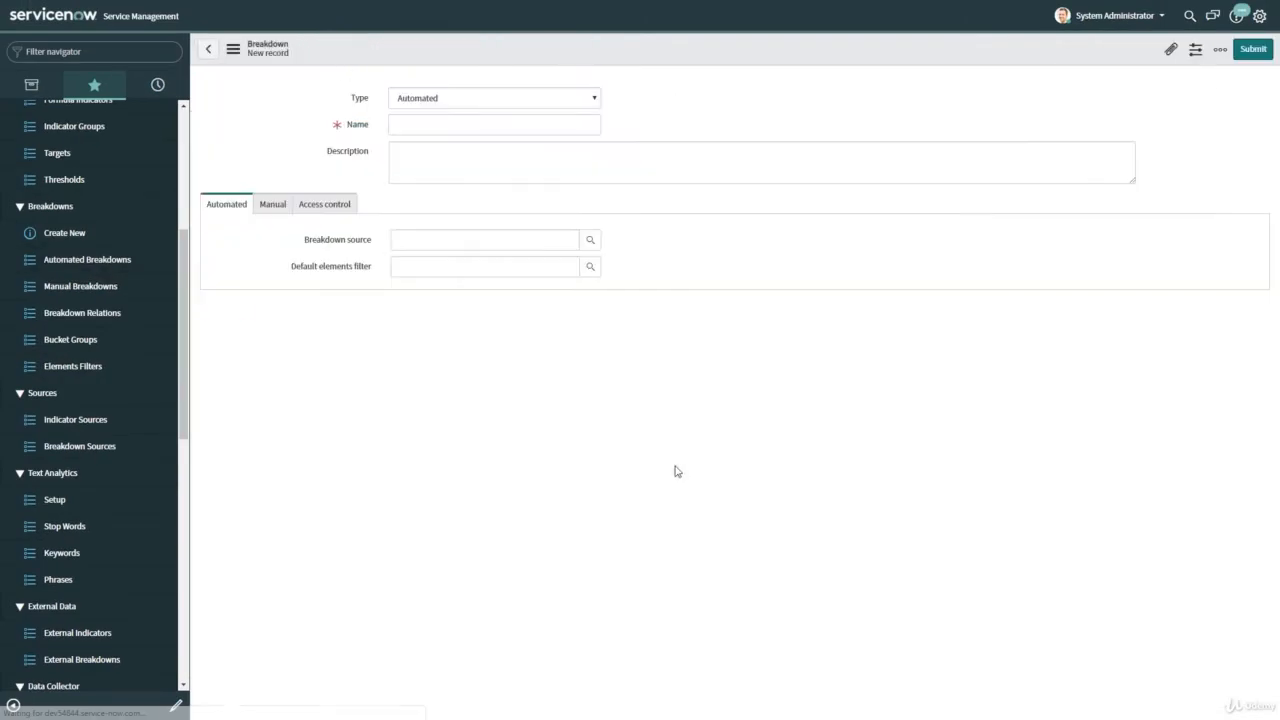
{"action": "type", "text": "Country"}
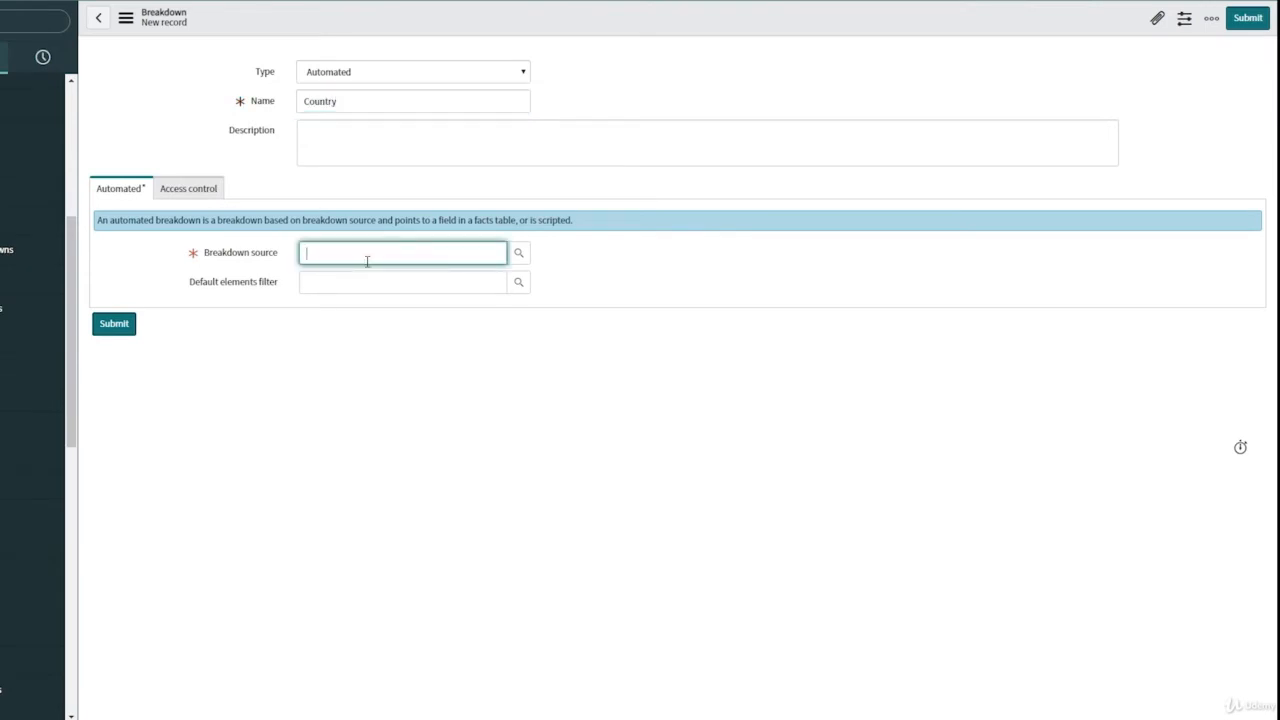
{"action": "type", "text": "Country Breakdown Source"}
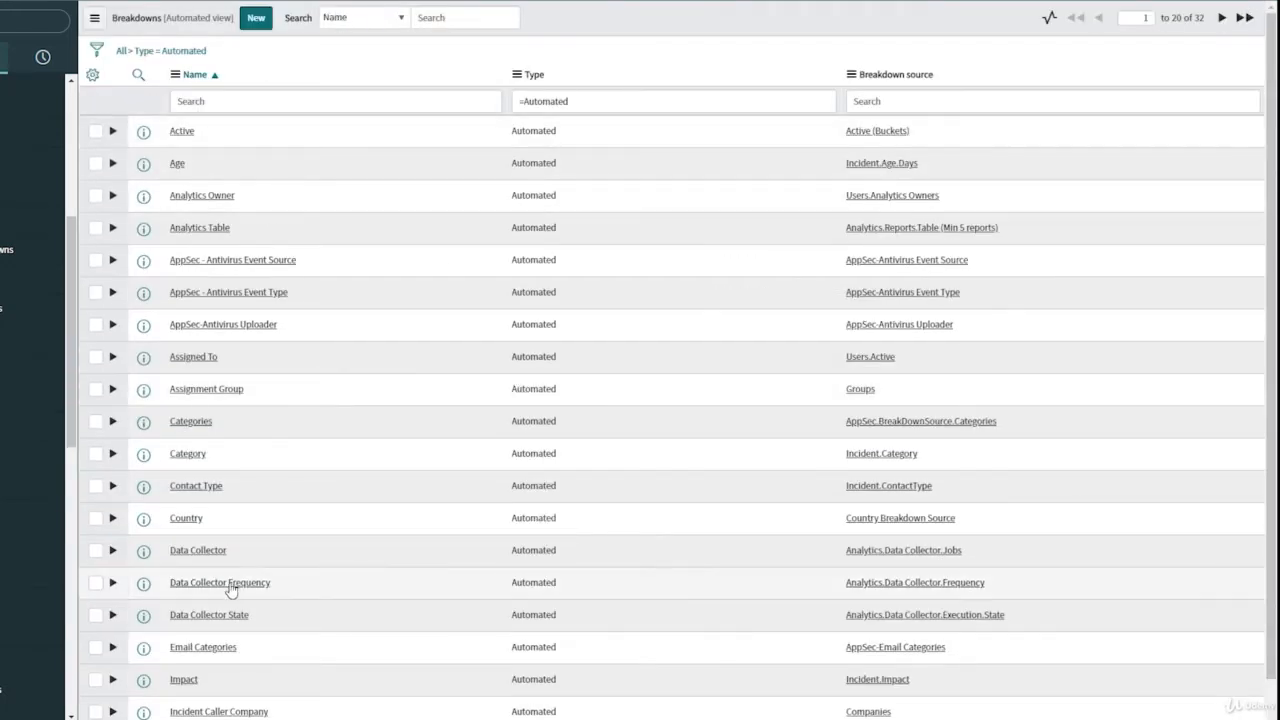
{"action": "left_click", "coordinate": [184, 518]}
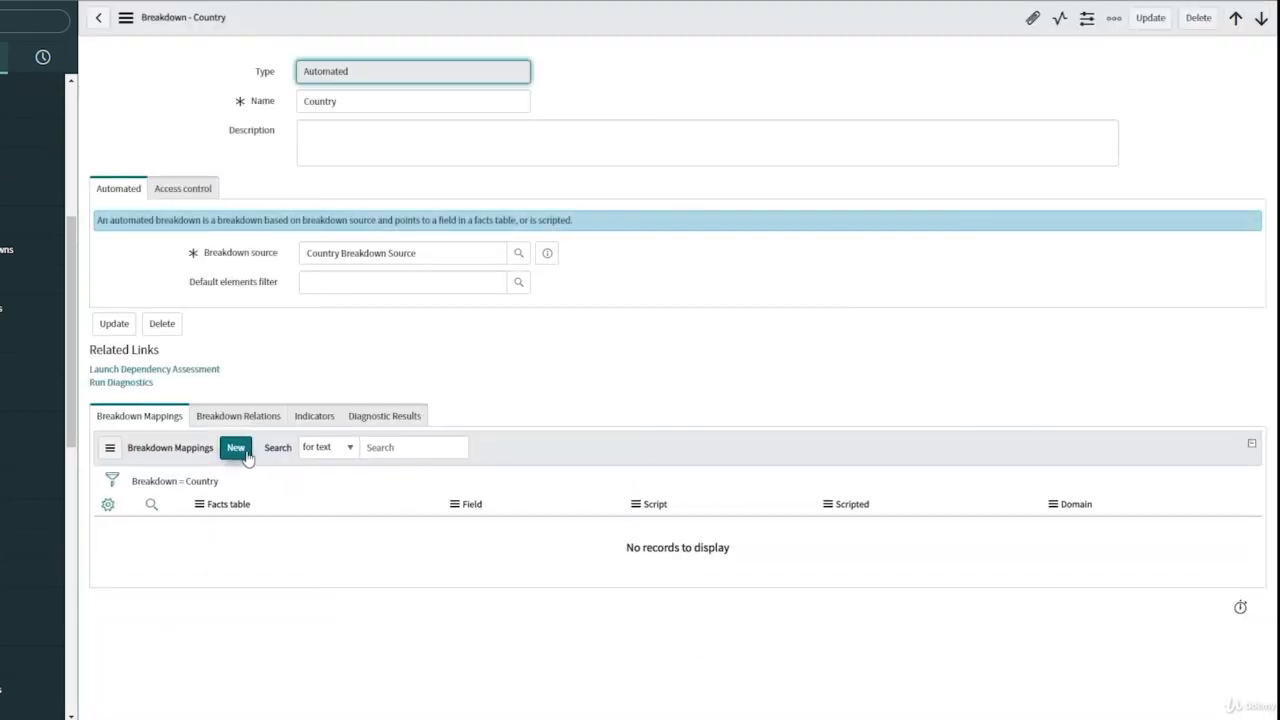
Add a breakdown mapping of the Covid 19 Cases table on its Location field and submit it
{"action": "left_click", "coordinate": [236, 448]}
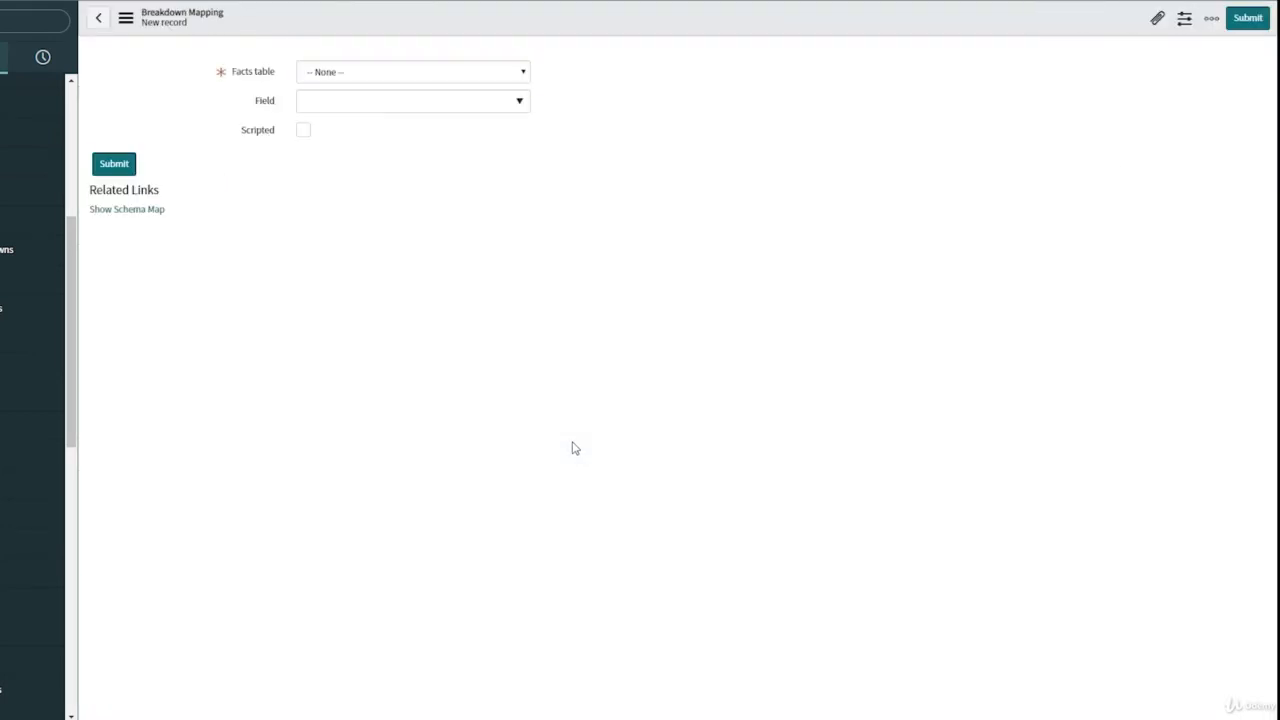
{"action": "left_click", "coordinate": [412, 72]}
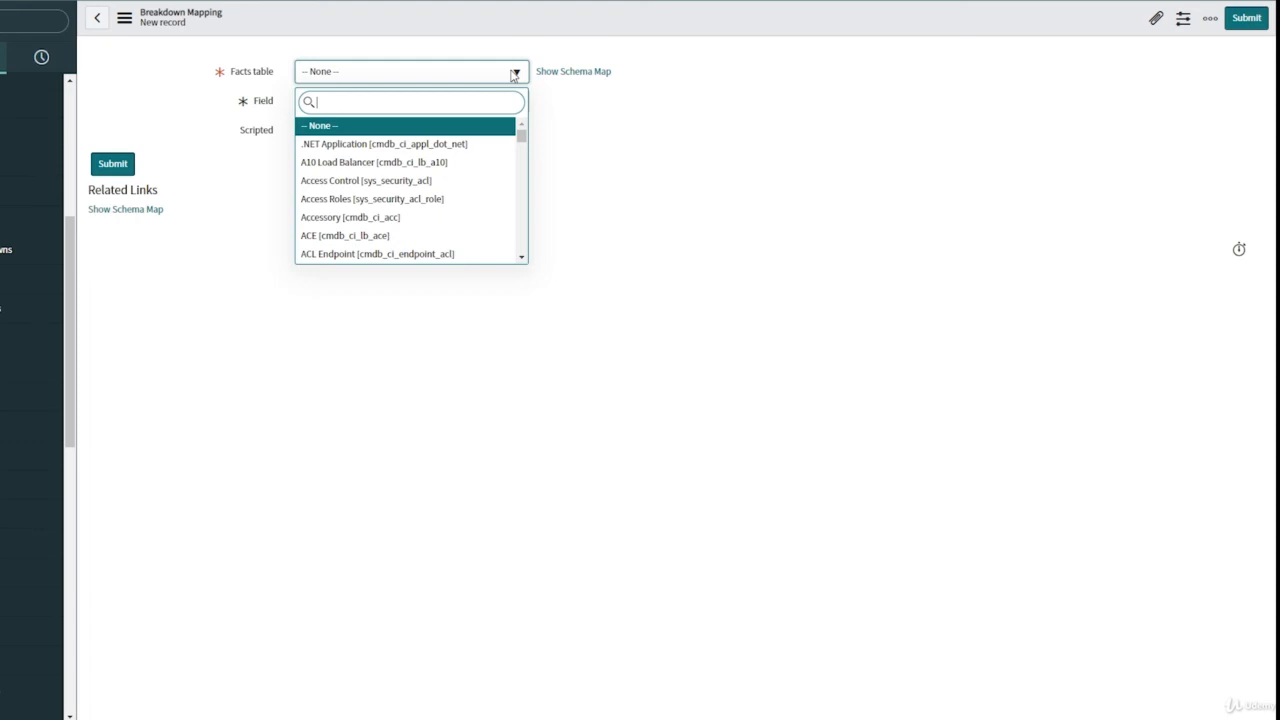
{"action": "type", "text": "covi"}
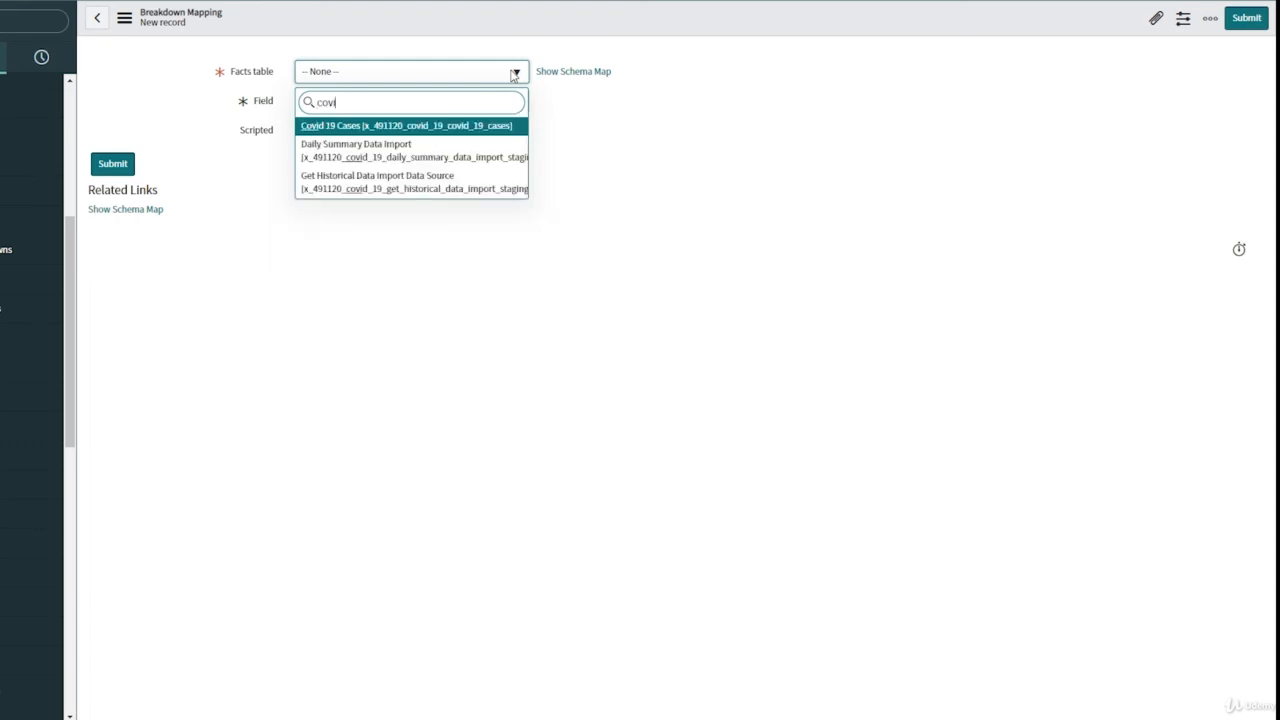
{"action": "left_click", "coordinate": [404, 124]}
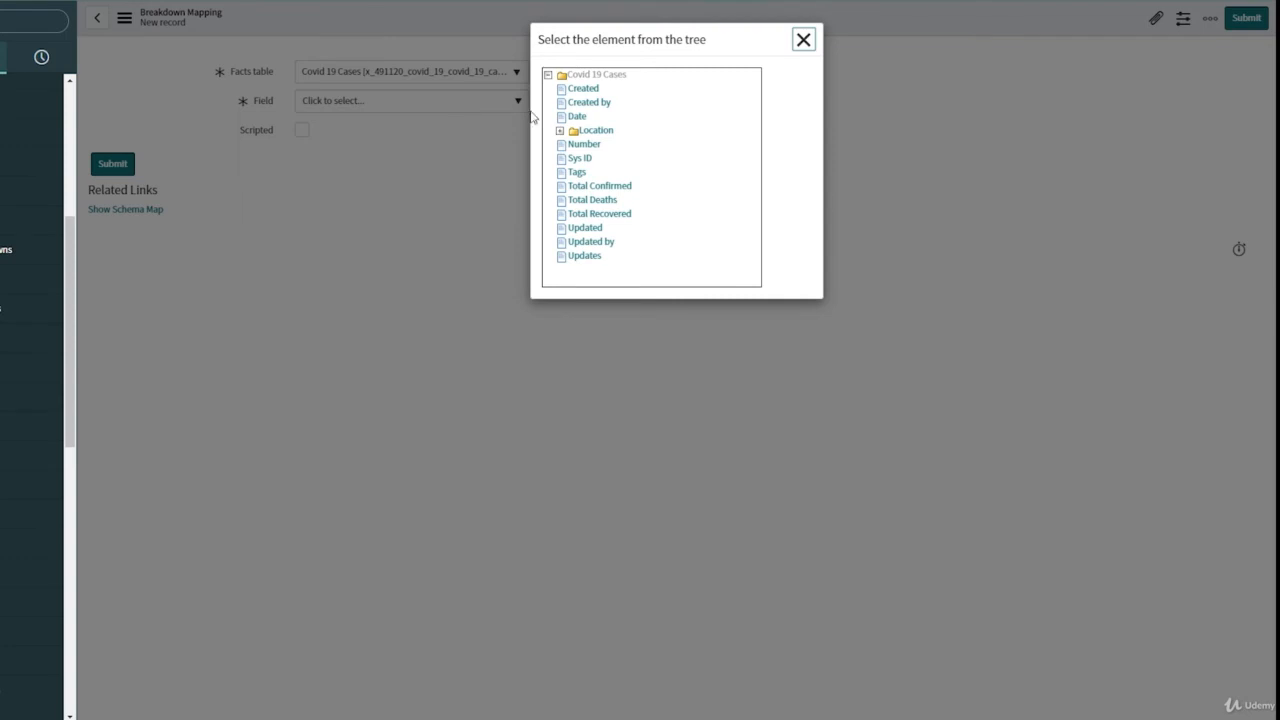
{"action": "left_click", "coordinate": [596, 130]}
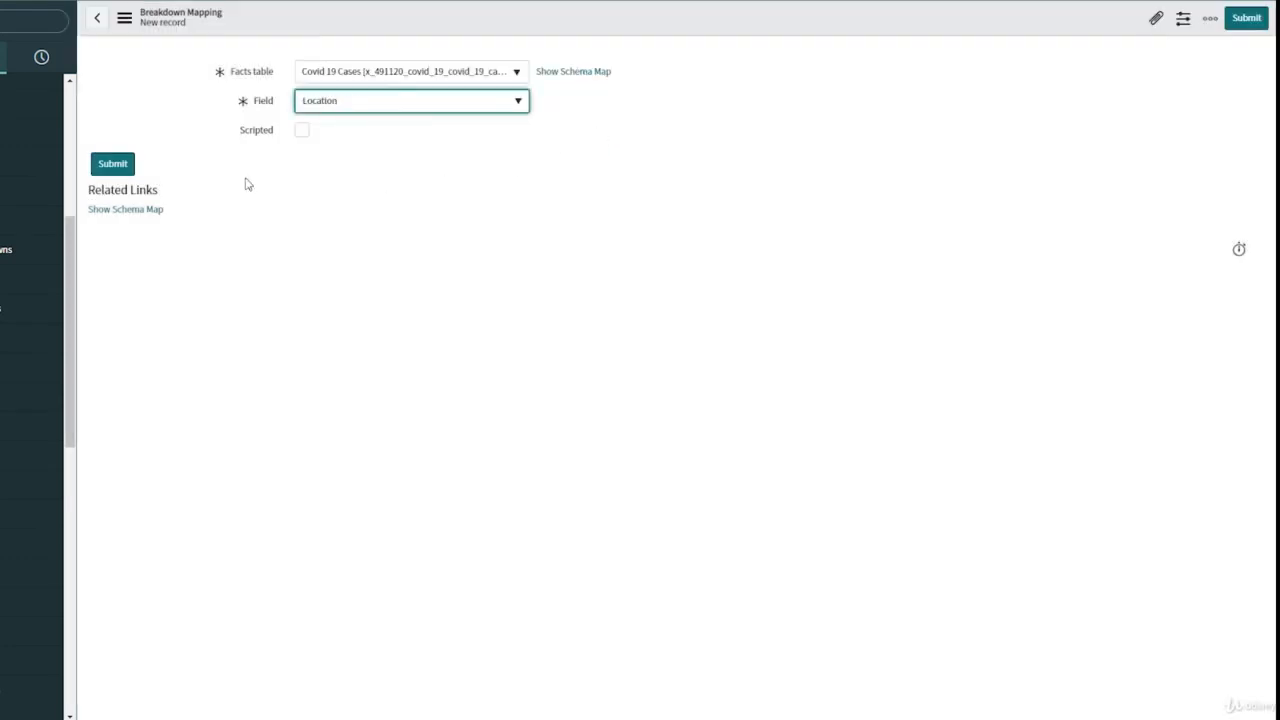
{"action": "left_click", "coordinate": [112, 164]}
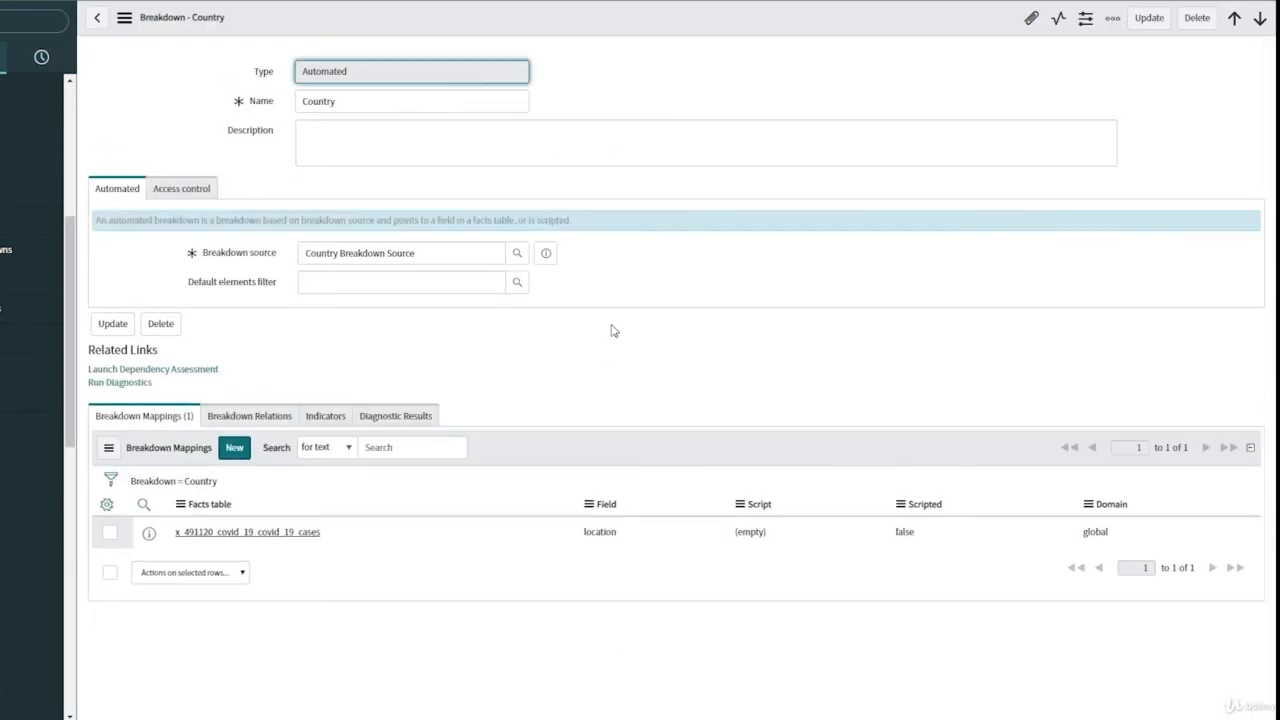
Move Total Confirmed, Total Death and Total Recovered Cases into the breakdown's Indicators List
{"action": "left_click", "coordinate": [324, 414]}
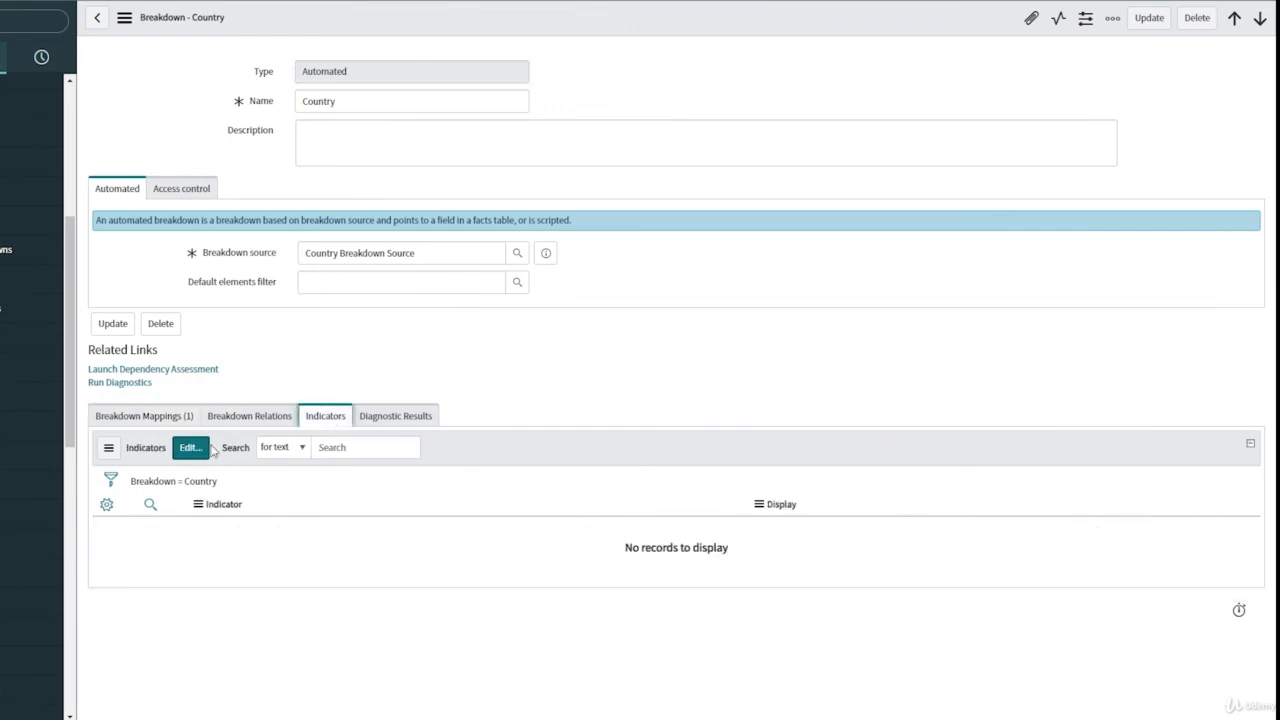
{"action": "left_click", "coordinate": [188, 448]}
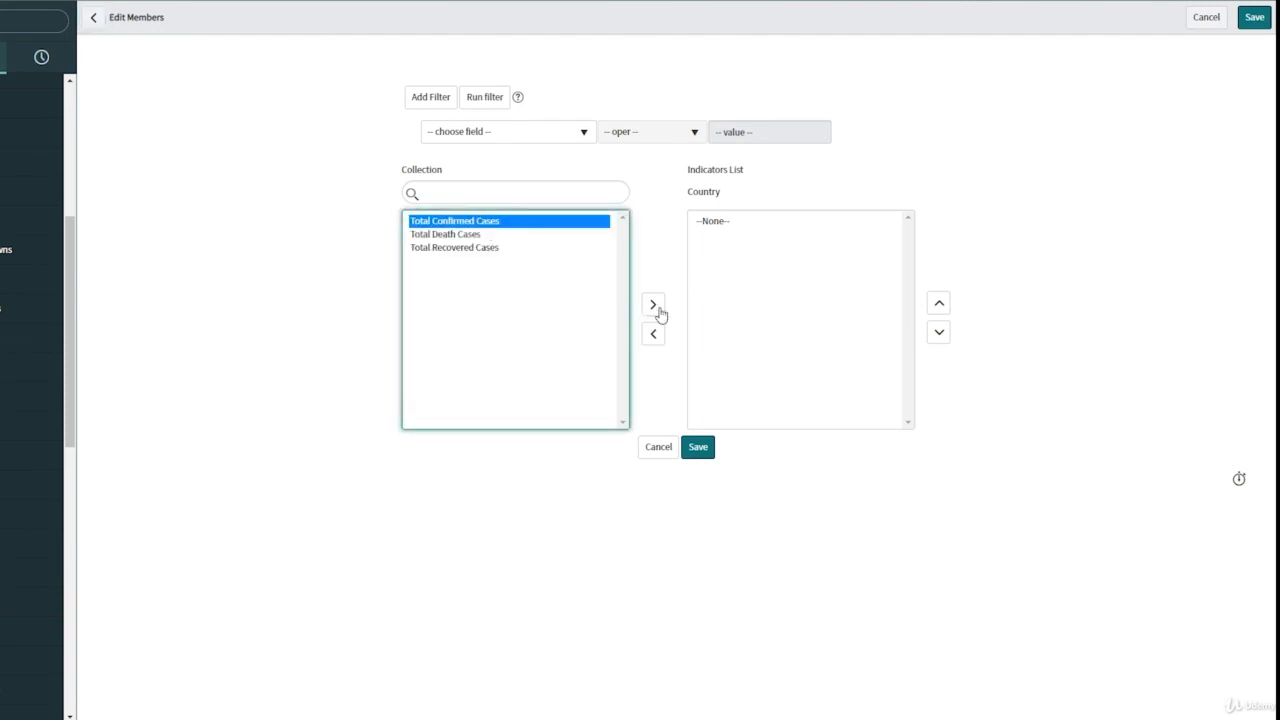
{"action": "left_click", "coordinate": [652, 304]}
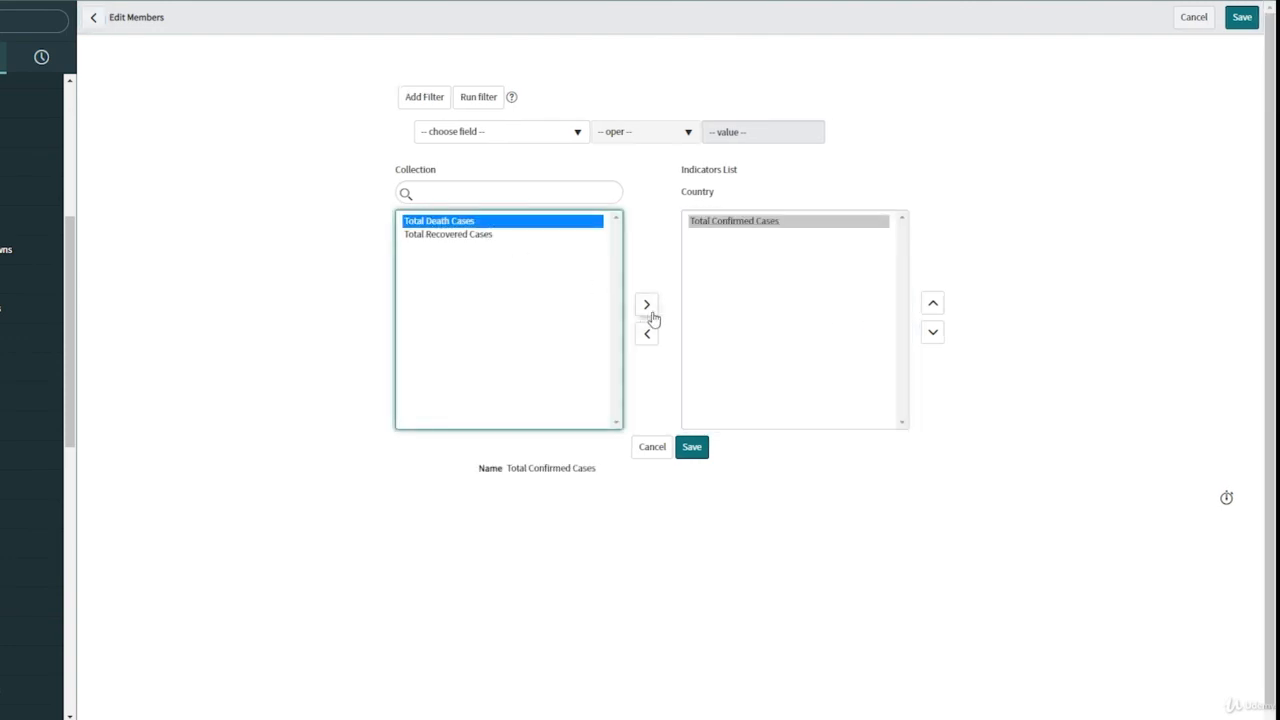
{"action": "left_click", "coordinate": [646, 304]}
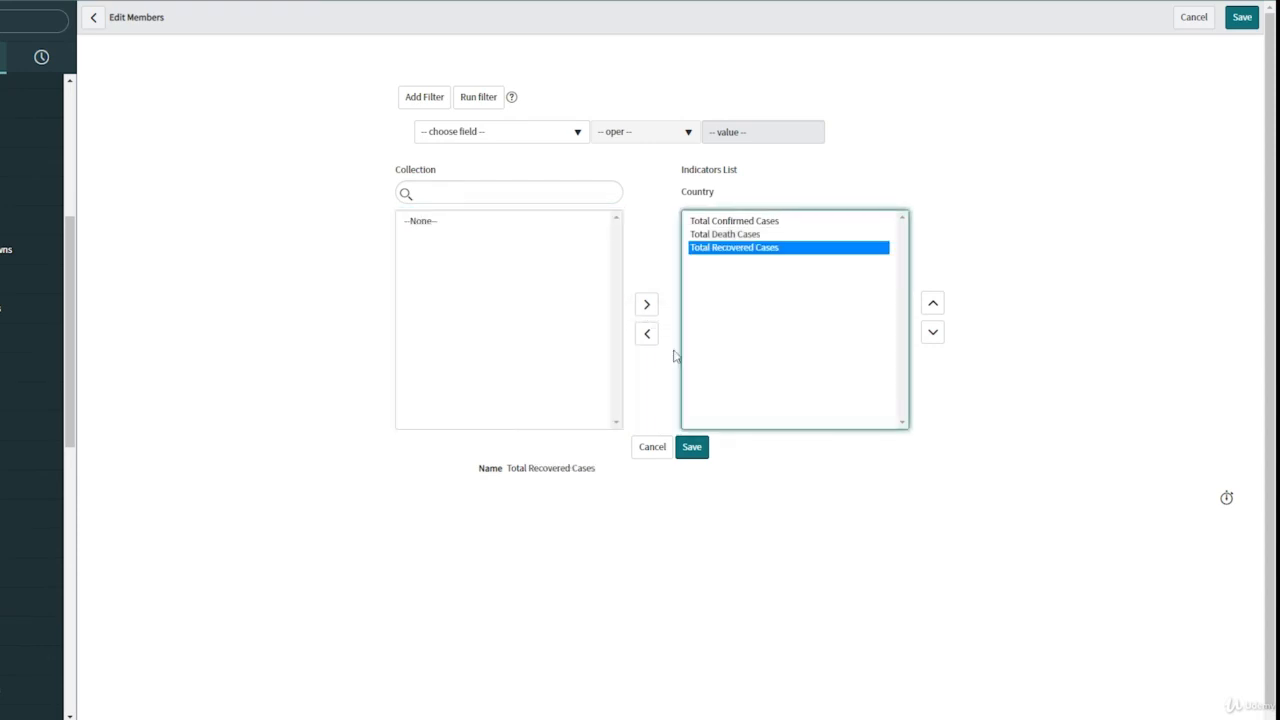